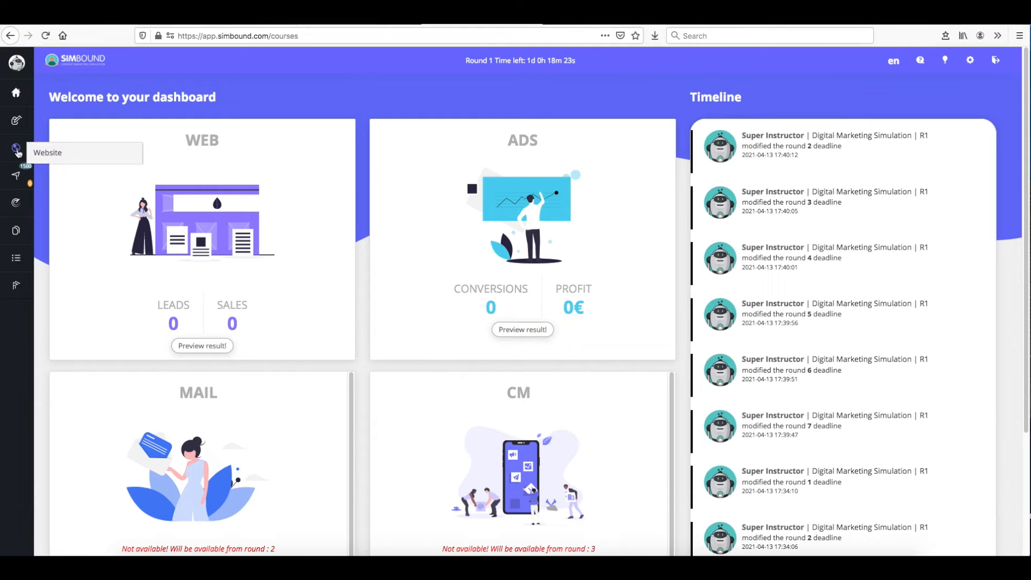
Switch from the dashboard to the Website builder via the globe icon
left_click(15, 148)
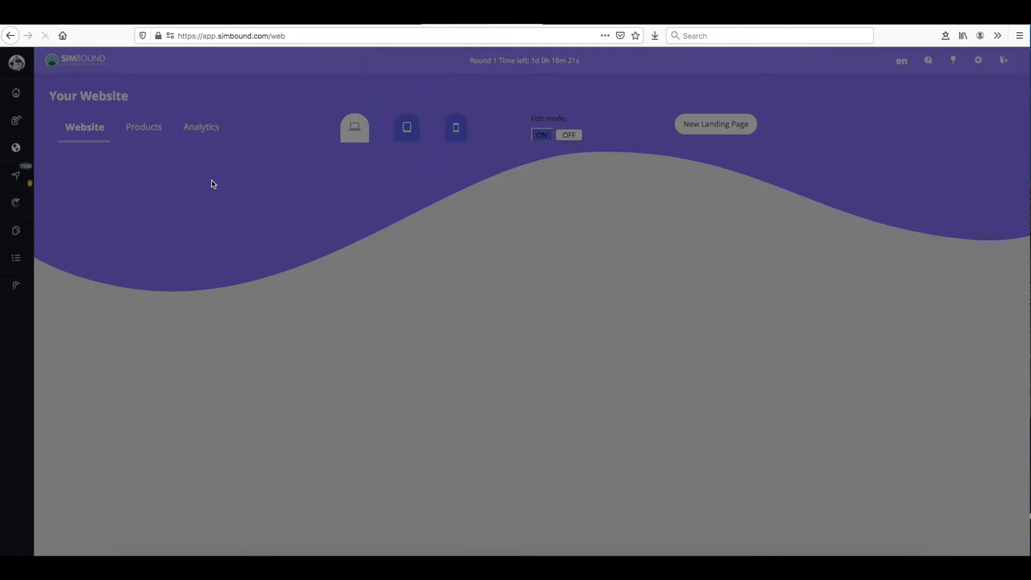
Start a new US landing page with the orange avatar
left_click(714, 124)
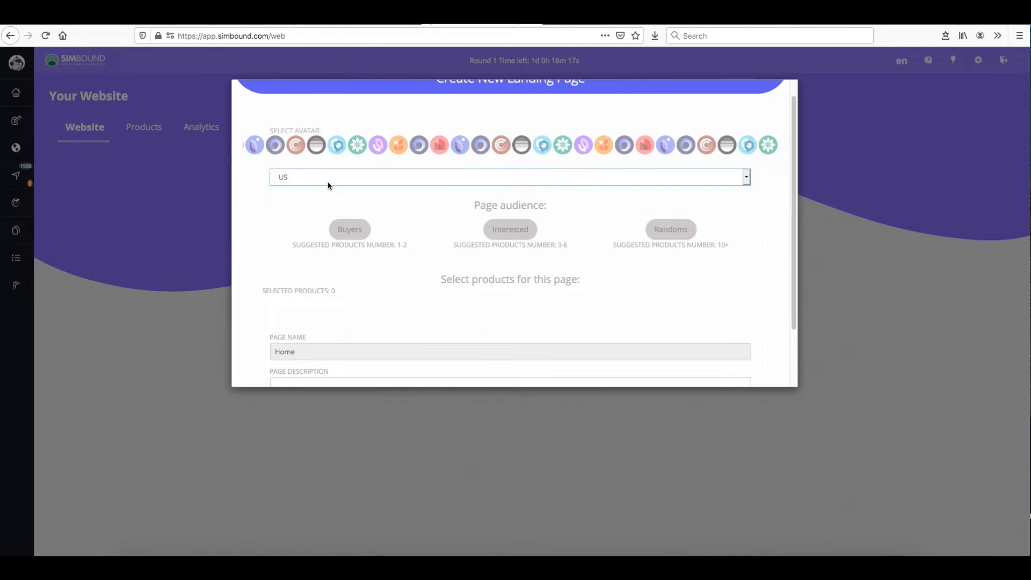
left_click(509, 296)
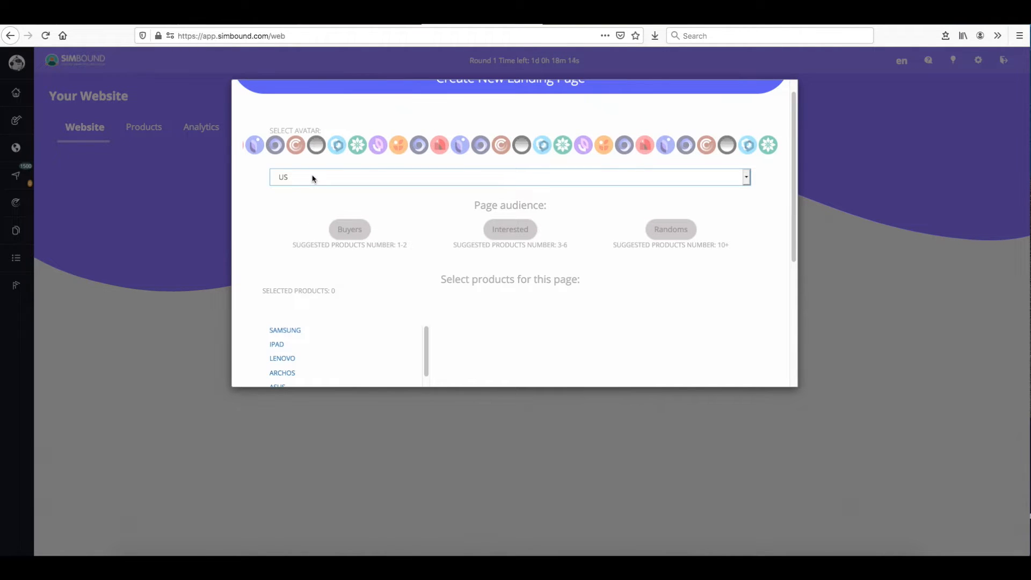
left_click(398, 148)
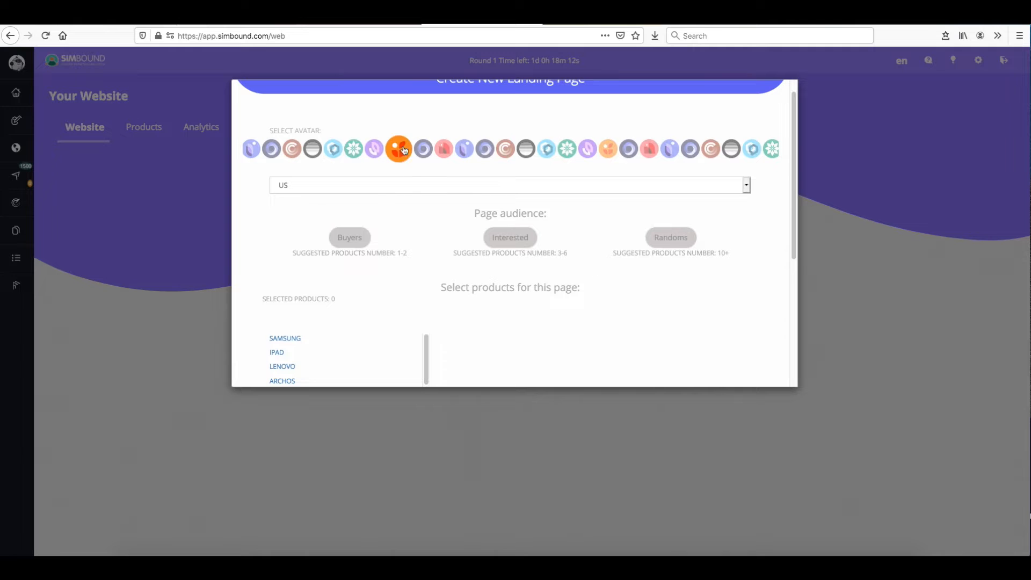
Select the Dell, Apple and Sony tablets and enter the 'Home' name and description
scroll("down", 3)
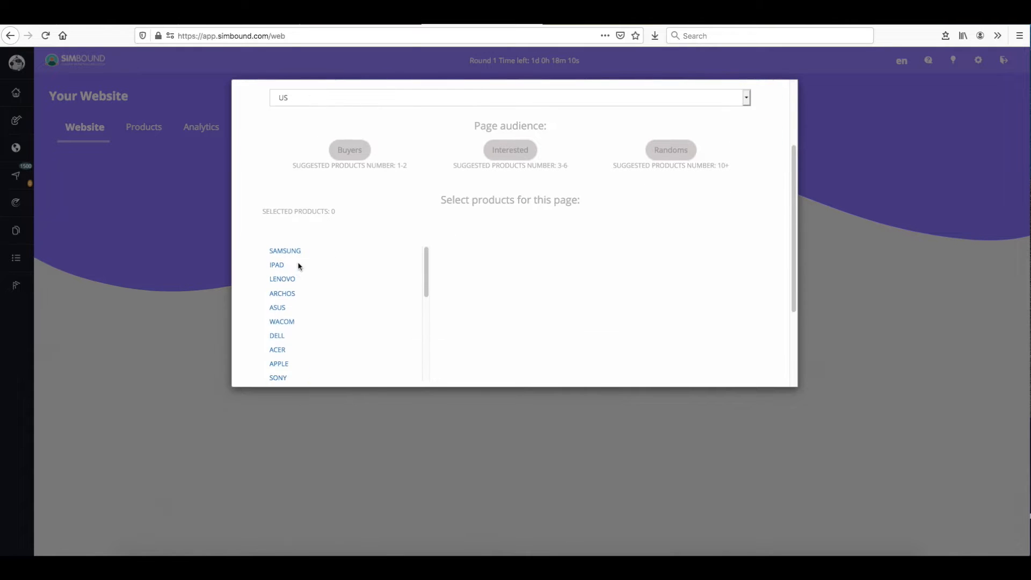
left_click(277, 335)
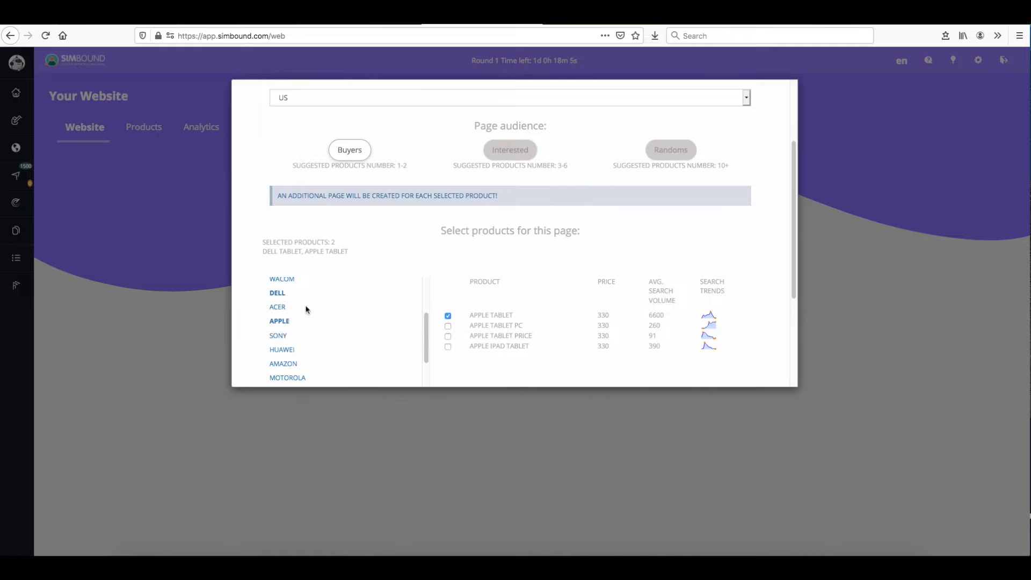
left_click(278, 335)
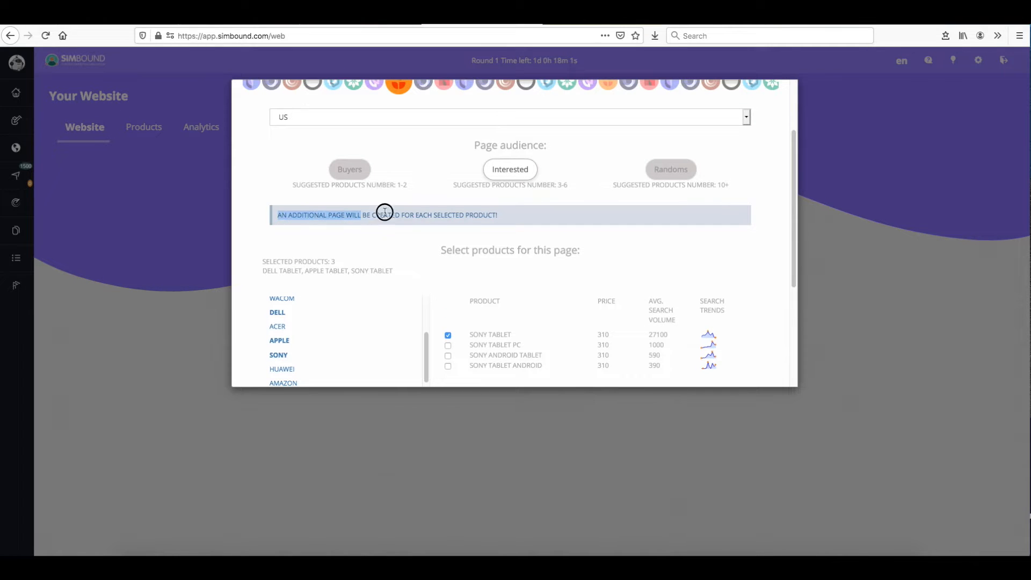
mouse_move(436, 238)
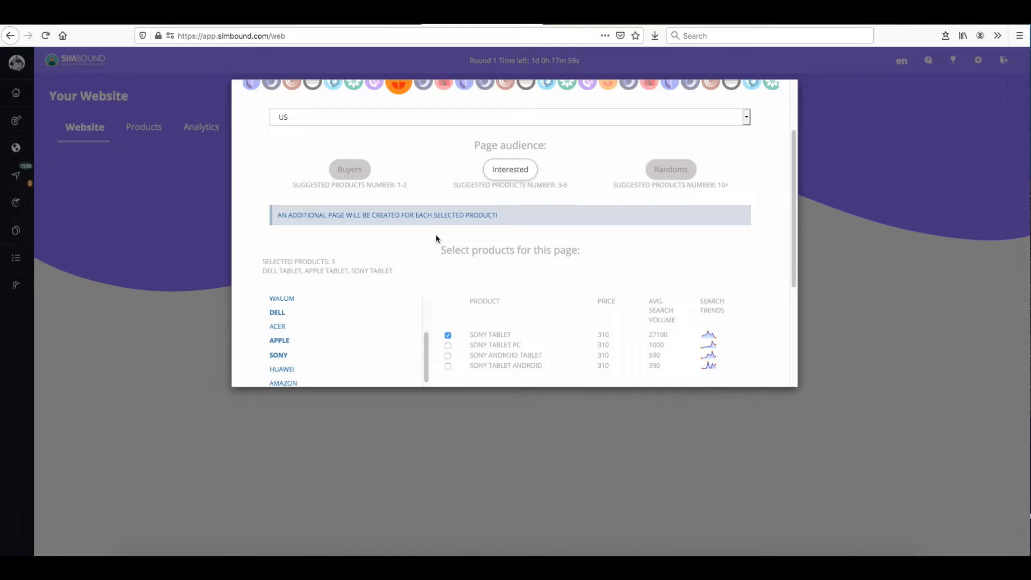
scroll("down", 3)
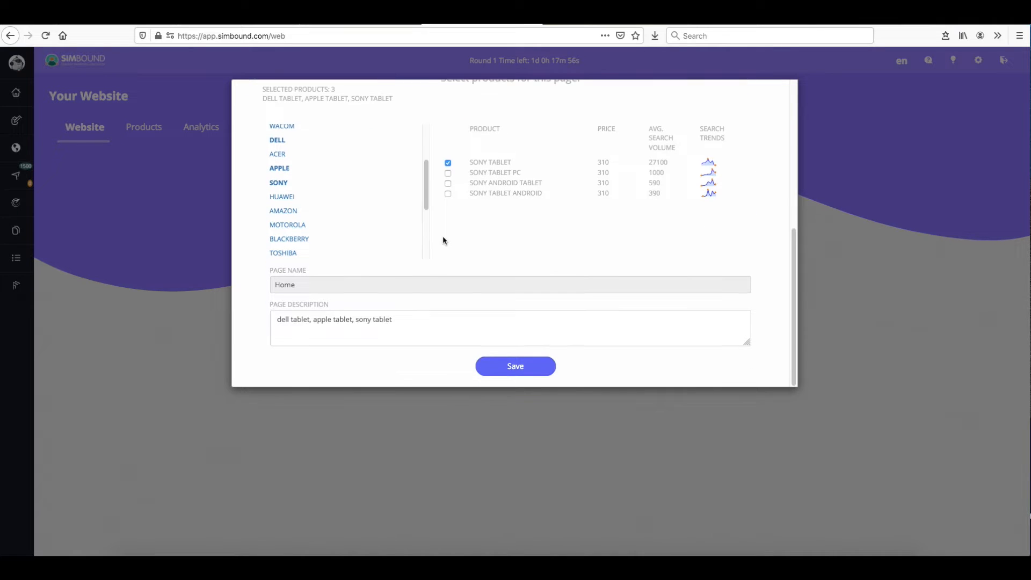
type("Home of the")
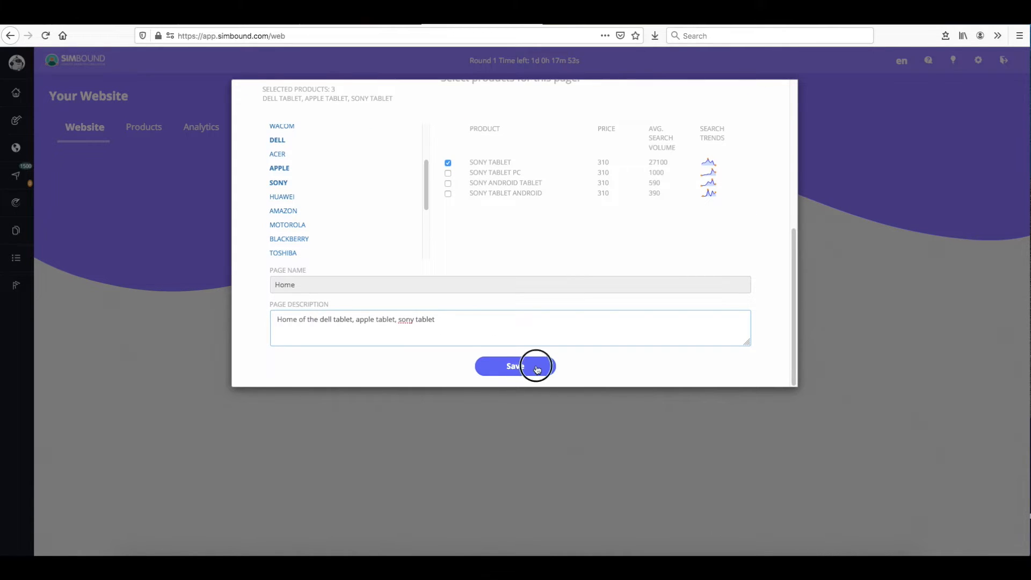
Save the Home landing page and scroll down to the testimonial block
left_click(515, 366)
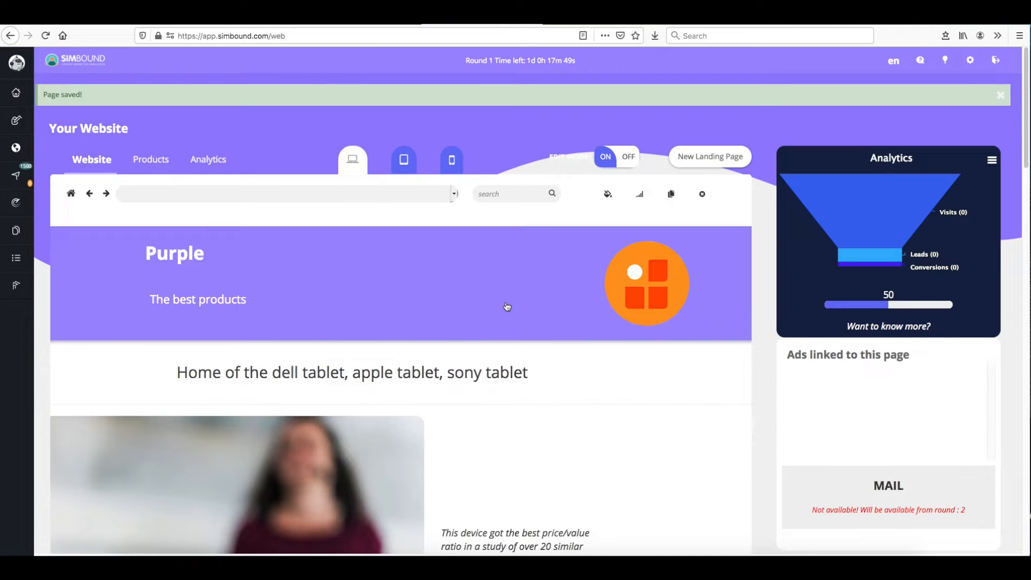
scroll("down", 3)
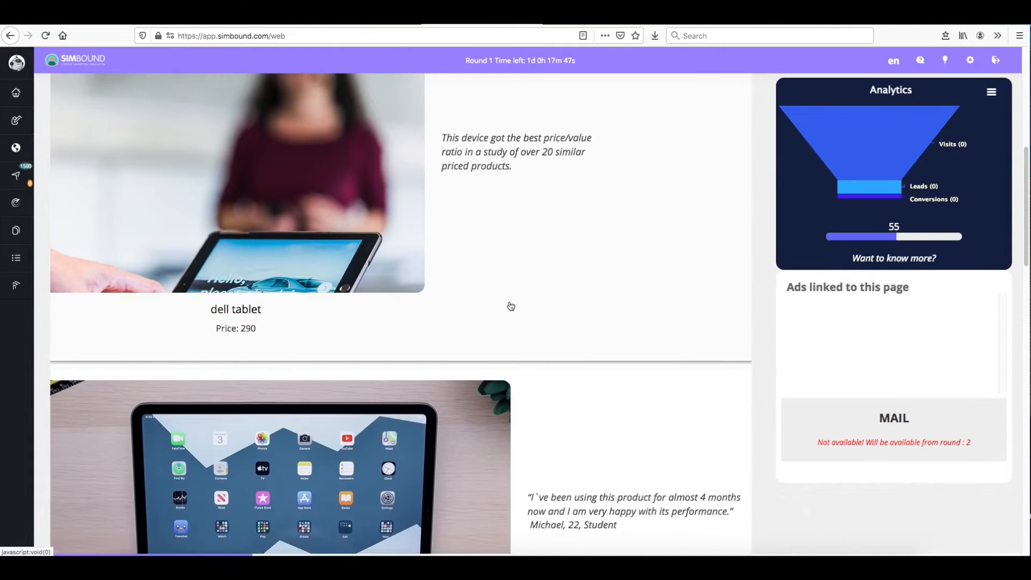
scroll("down", 3)
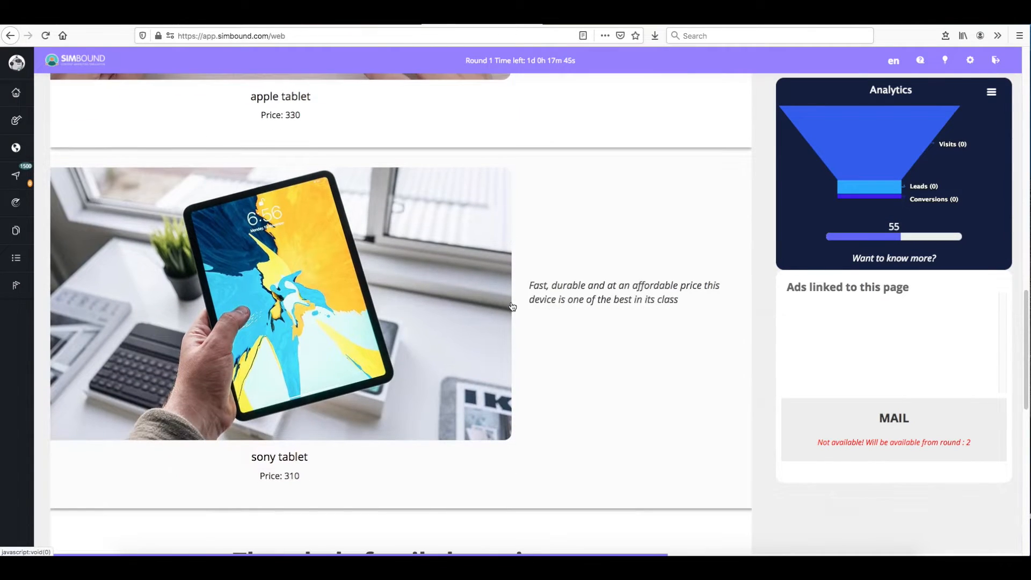
scroll("down", 3)
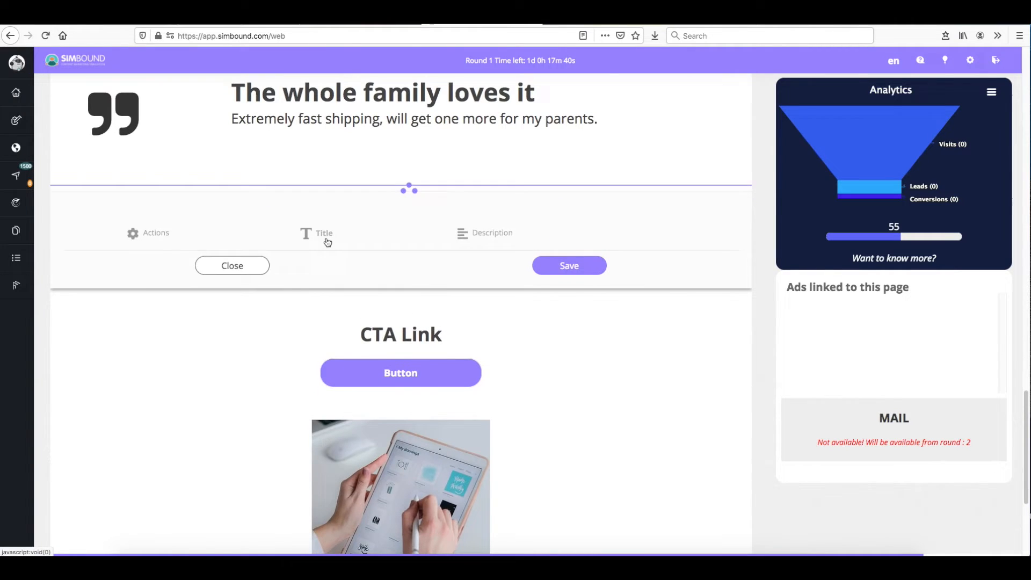
Change the testimonial title to 'The whole family loves these products.'
left_click(322, 232)
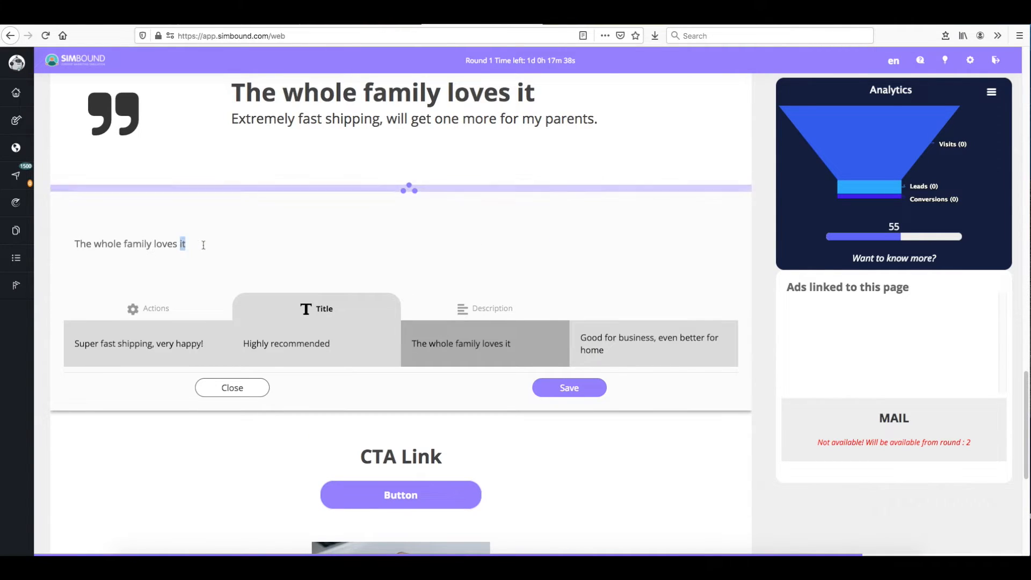
type("these products.")
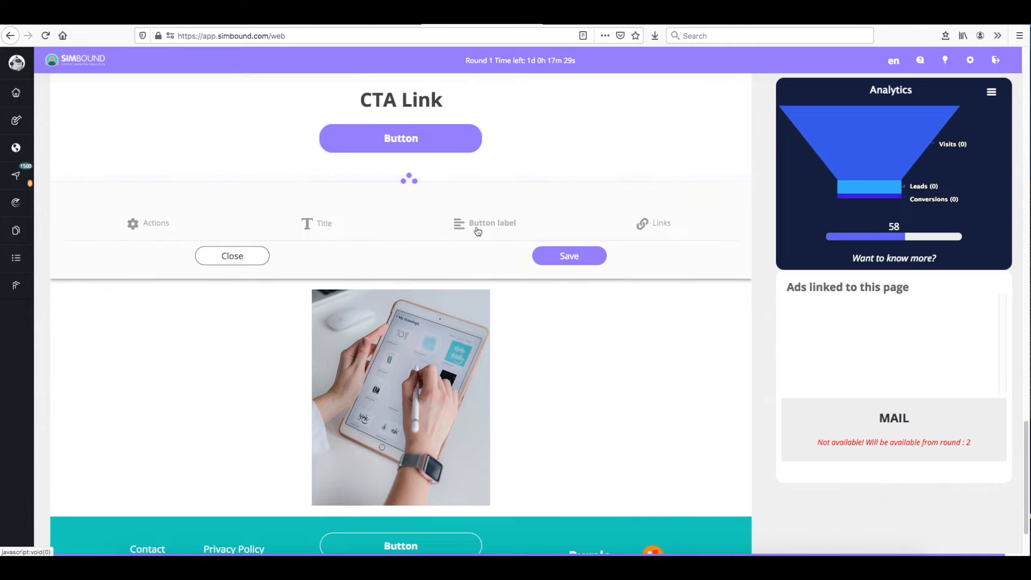
Retitle the call-to-action block and relabel its button 'Find out'
left_click(323, 223)
type("Which one is the best?")
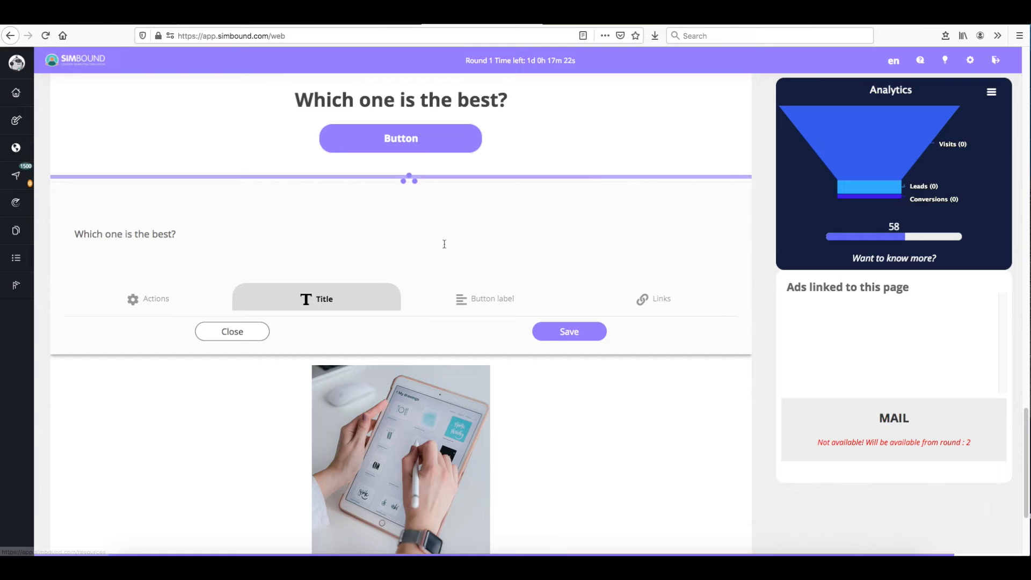
left_click(485, 299)
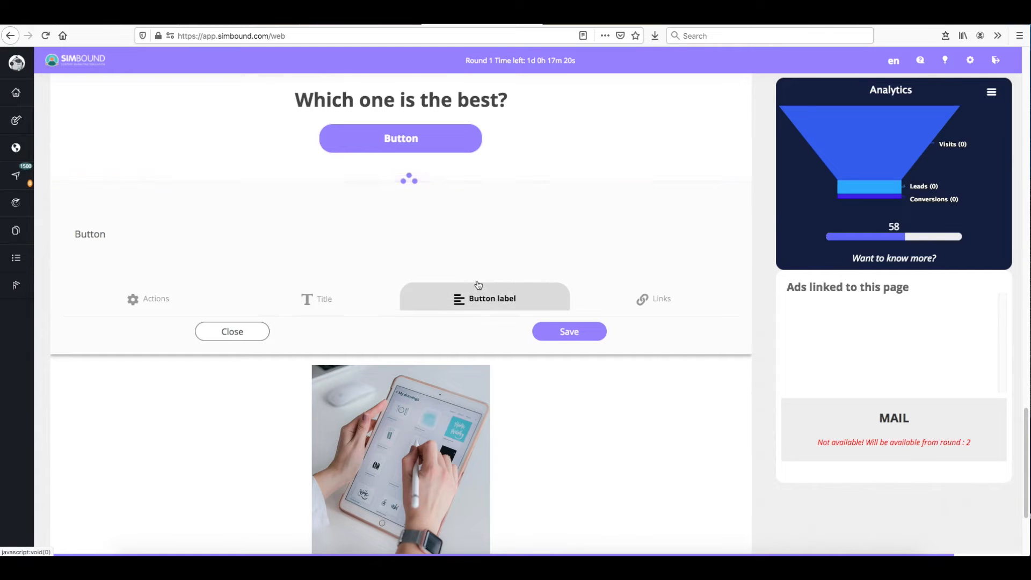
type("F")
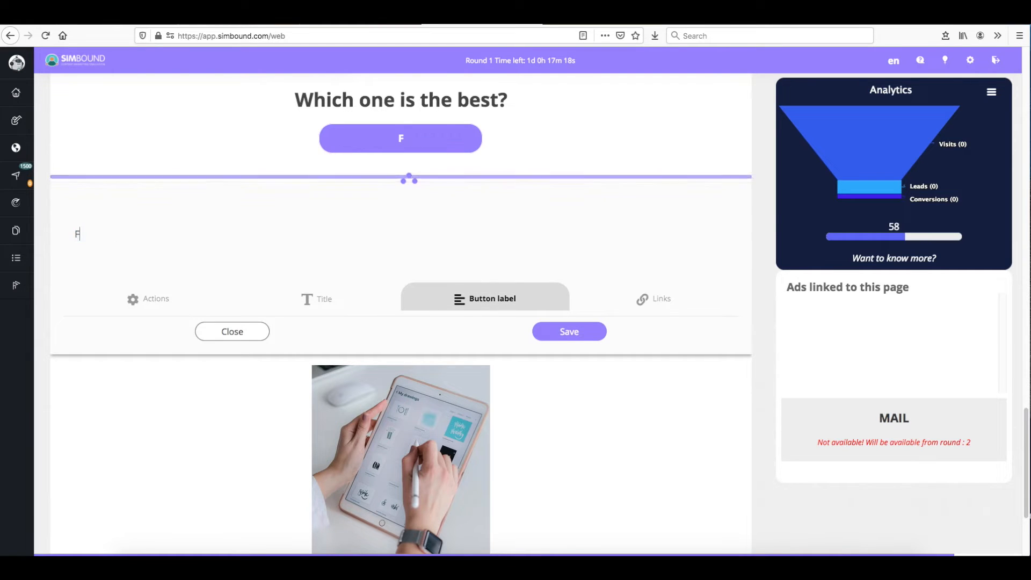
type("Find out")
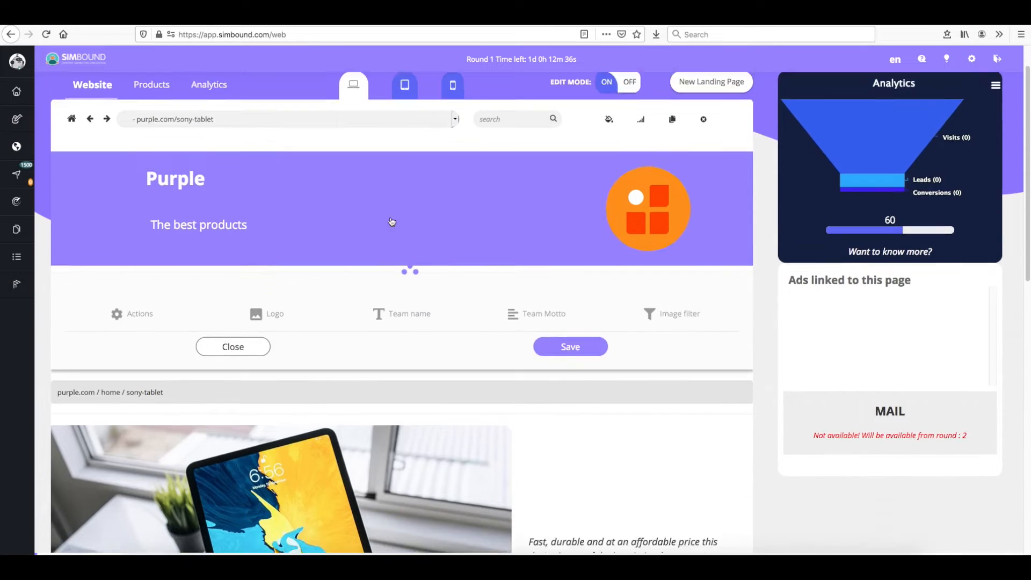
Give the header a green background and the Simbot robot picture as logo
left_click(609, 120)
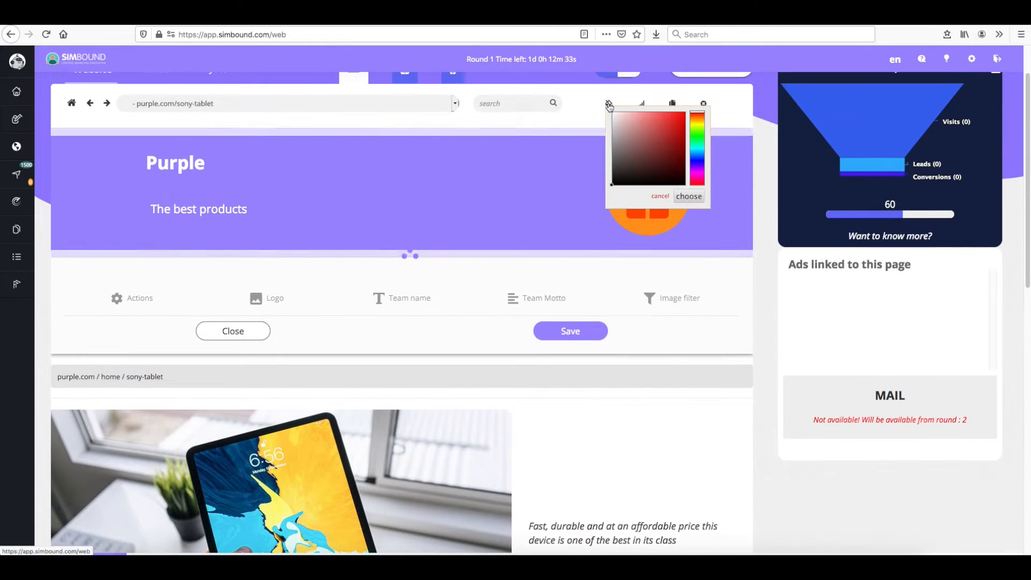
left_click(689, 196)
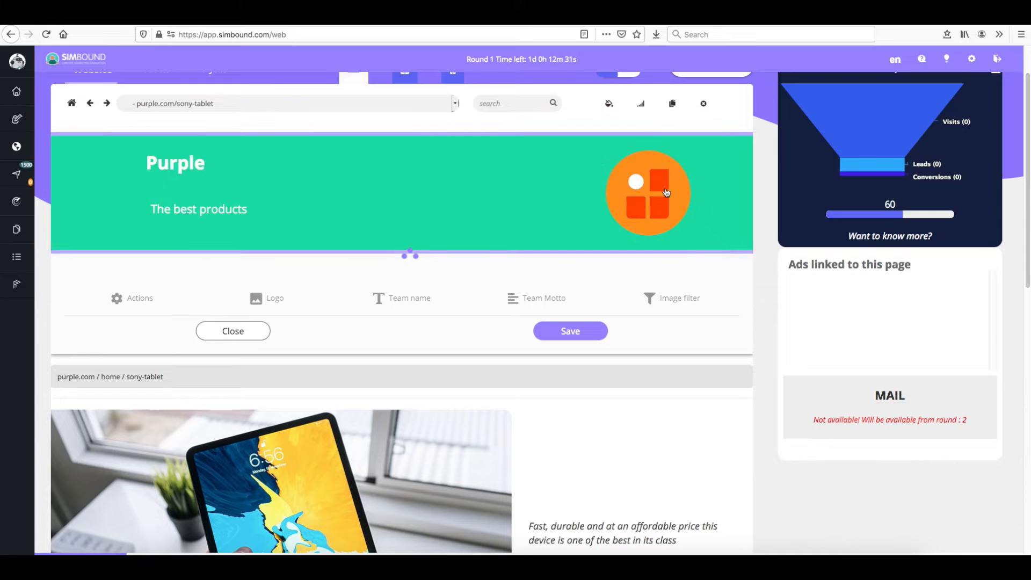
left_click(266, 298)
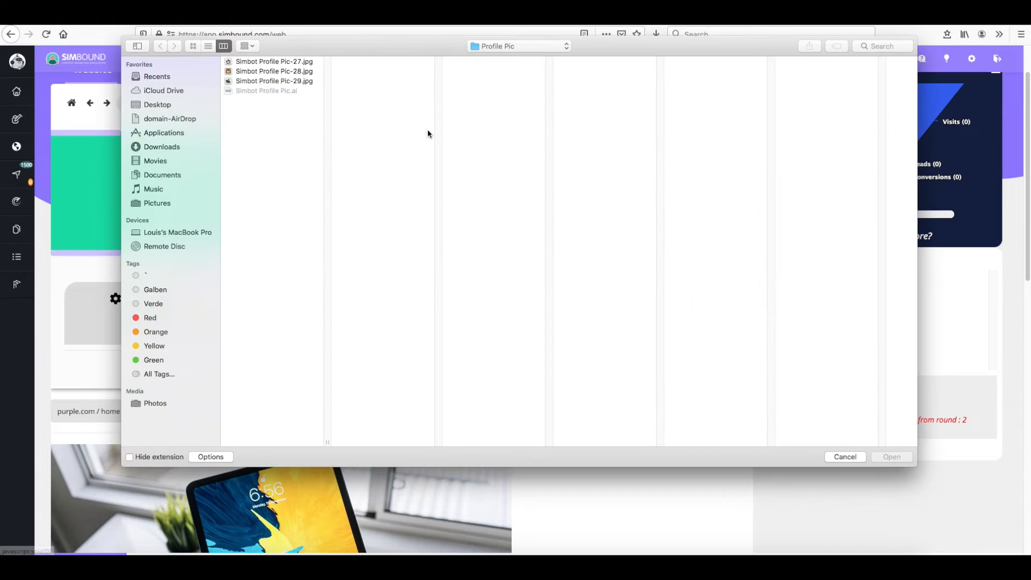
left_click(844, 456)
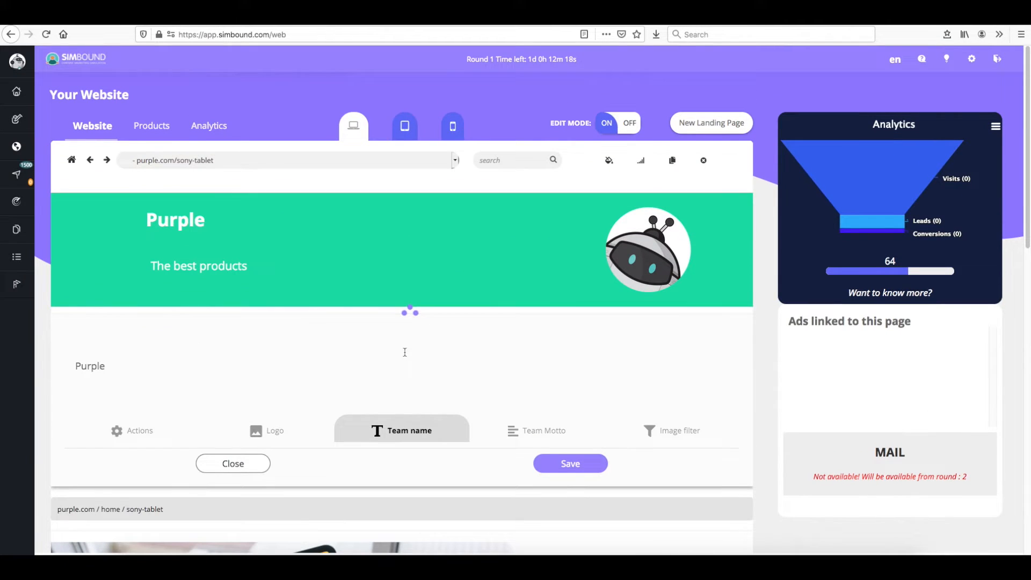
Set the header to 'Purple Team' with motto 'The best products at low prices!' and save
type("Team")
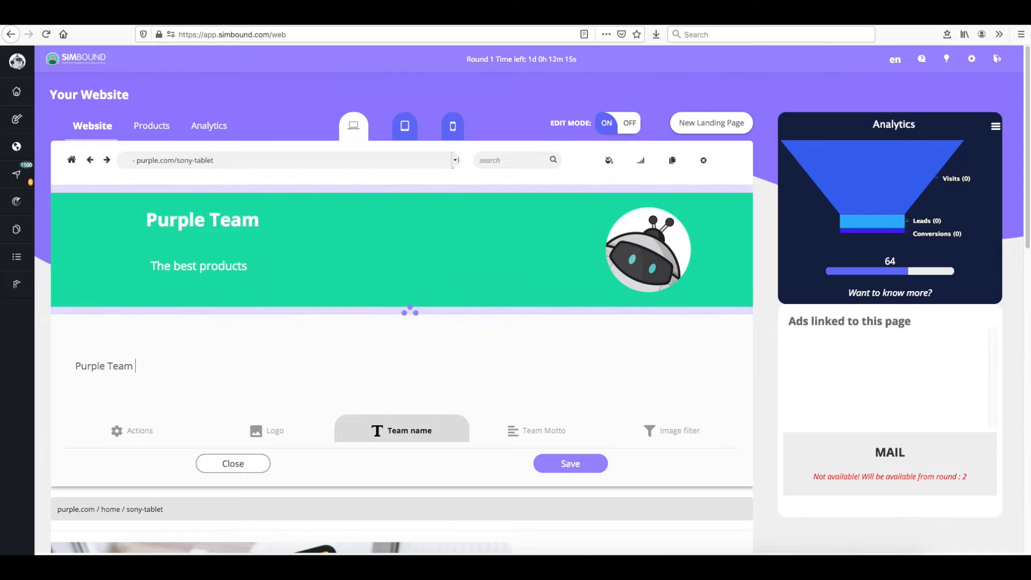
left_click(542, 431)
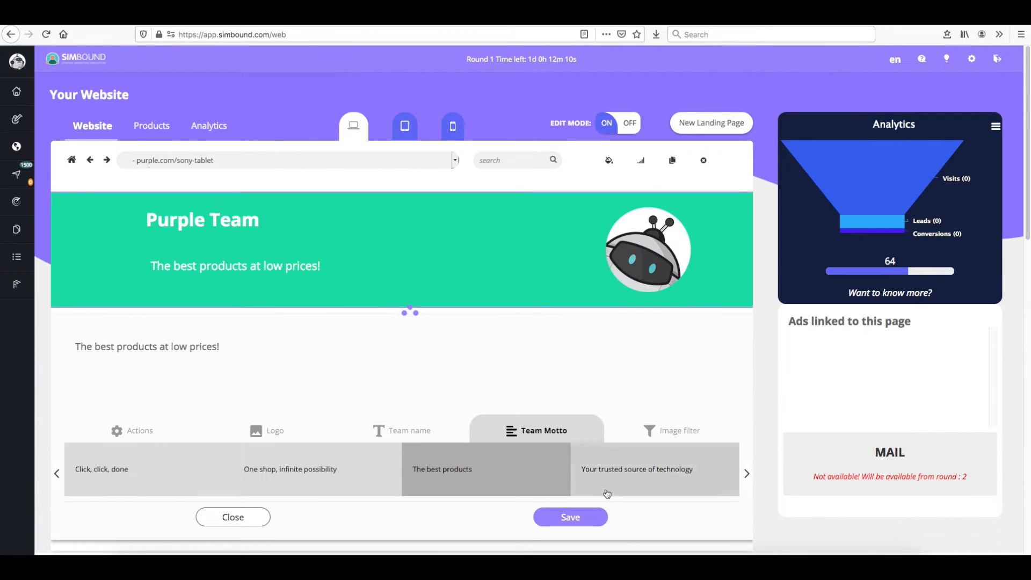
left_click(679, 430)
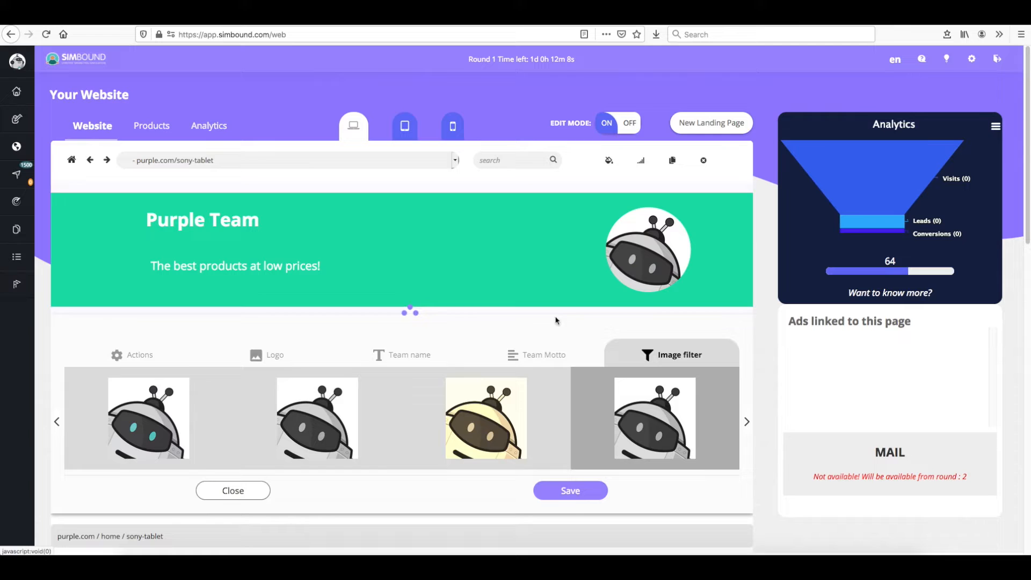
left_click(232, 490)
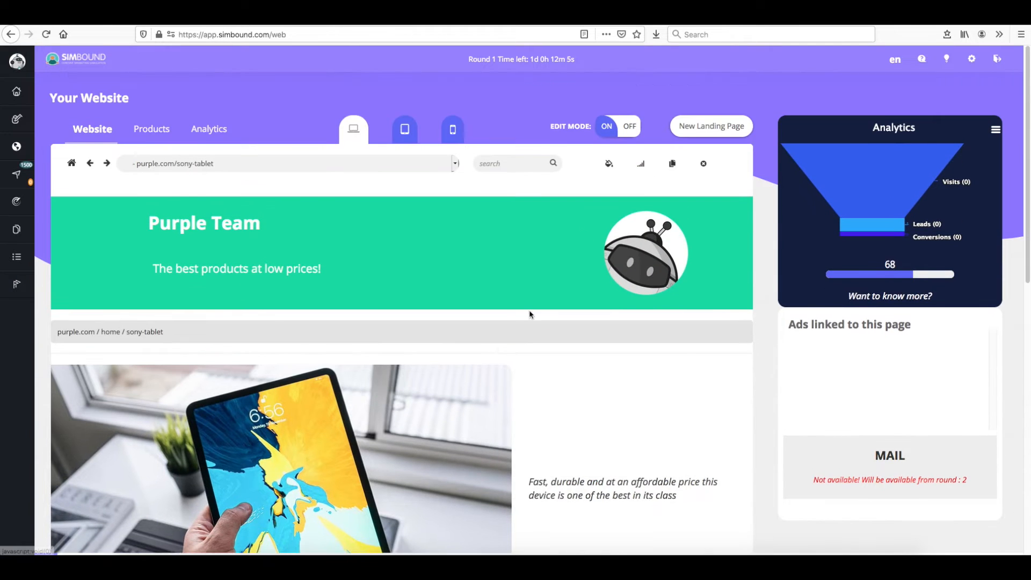
Duplicate the page, appending 'B' so it is named sony tablet-B
left_click(671, 163)
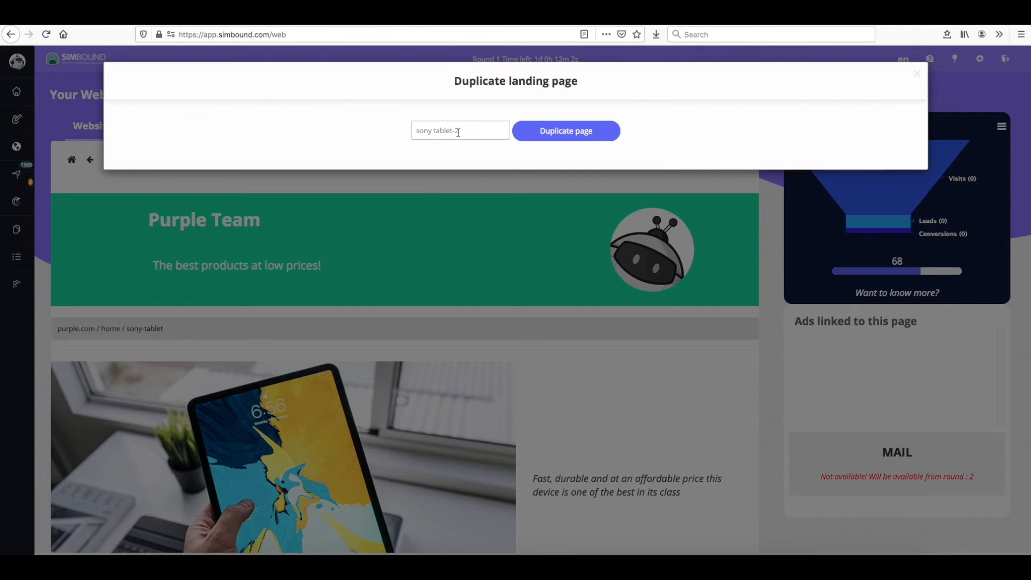
type("B")
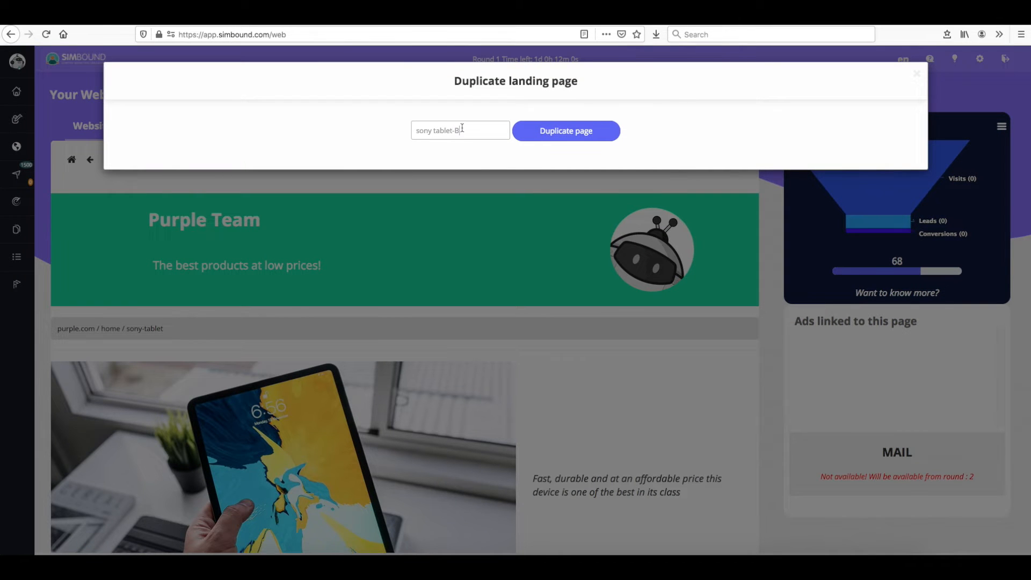
left_click(565, 130)
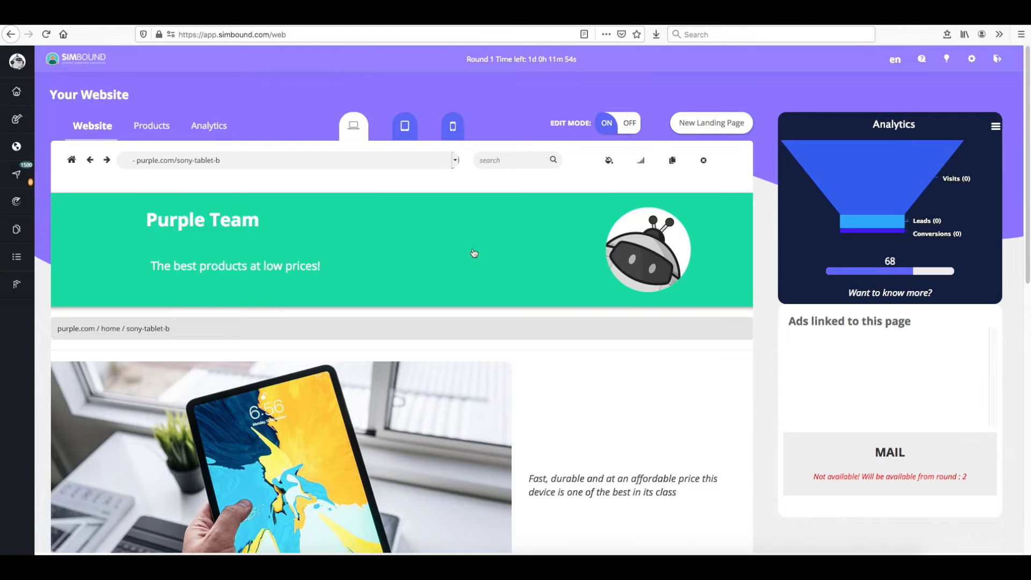
Append 'Now at a very low cost and fast shipping!' to the sony tablet description
scroll("down", 3)
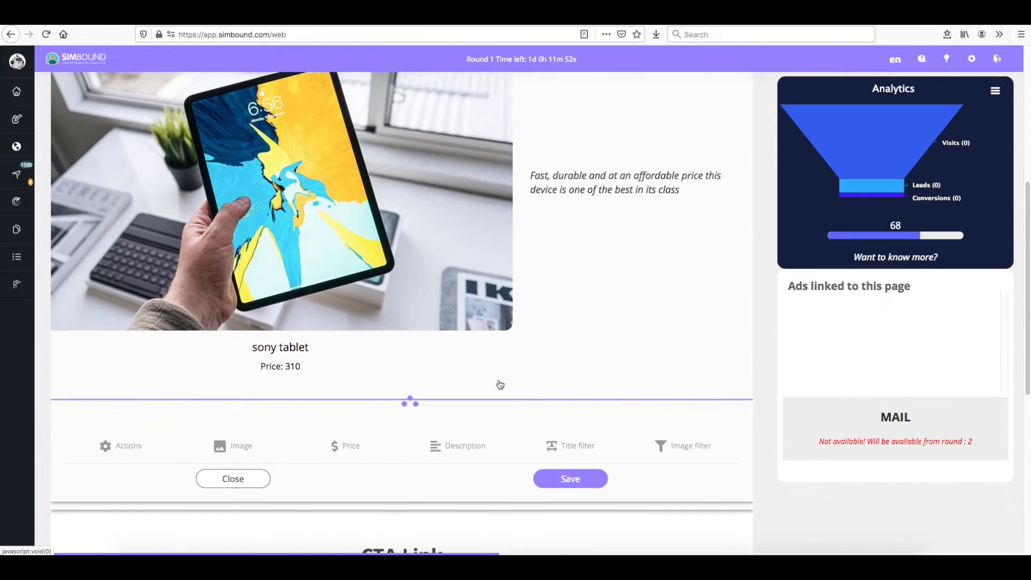
left_click(464, 445)
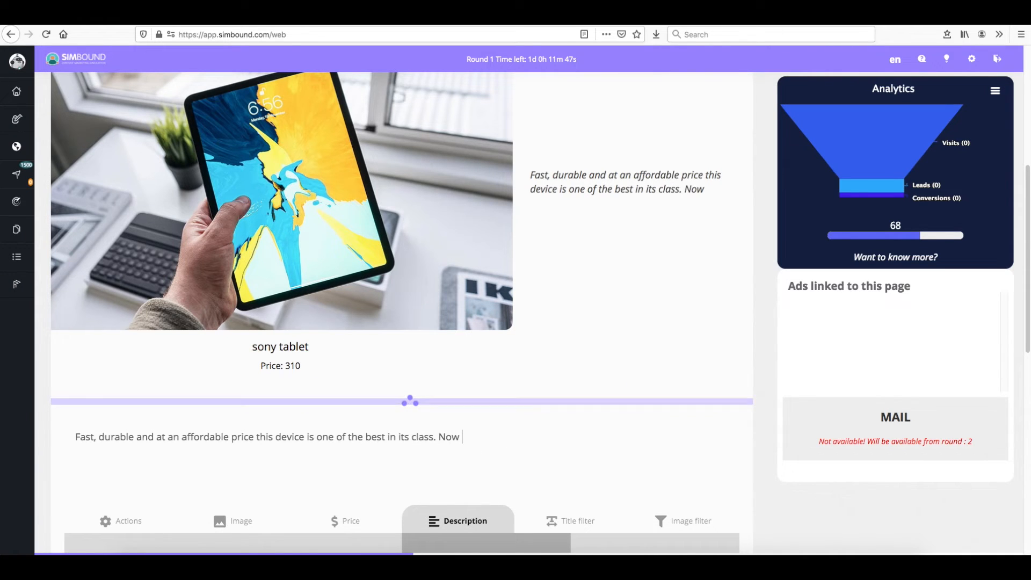
type("at a very")
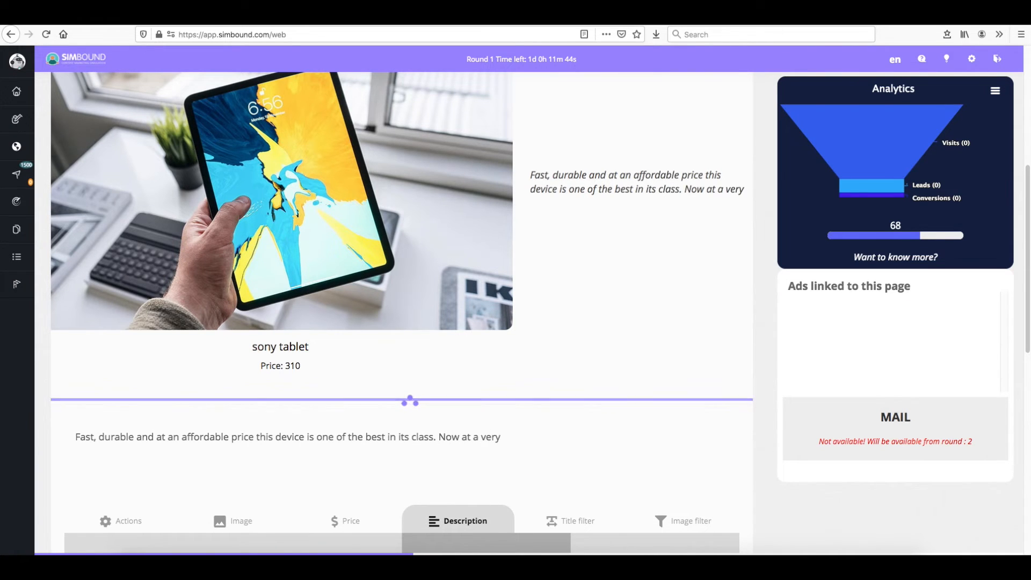
type("low cost and f")
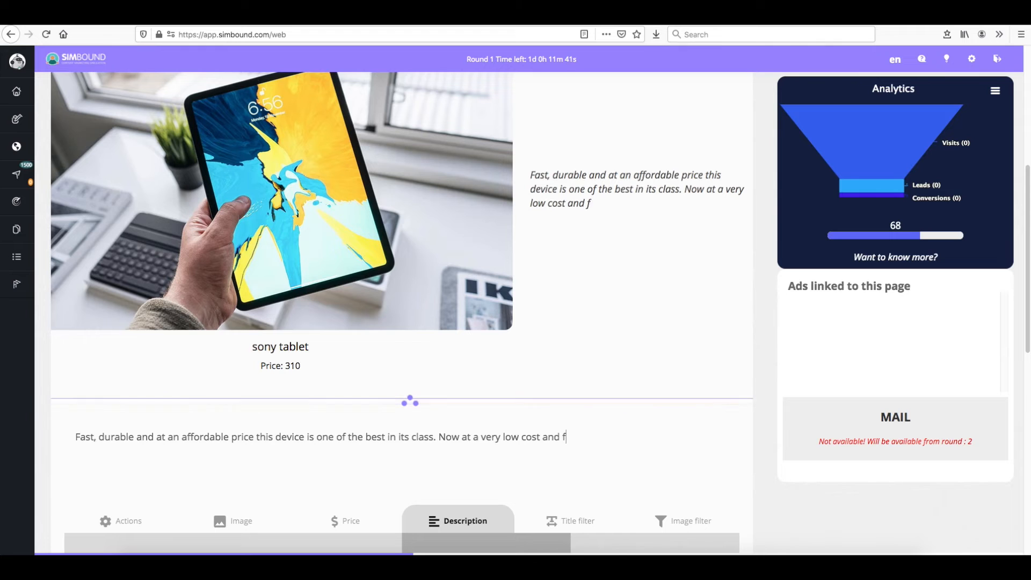
type("ast shipping!")
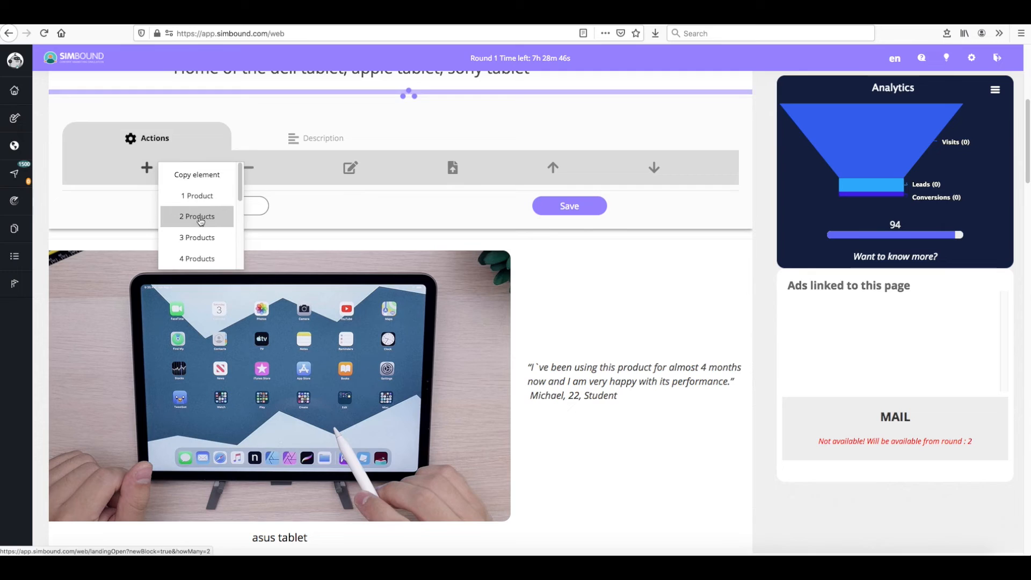
Add a '2 Products' block with Tablet Lenovo and Dell Tablet PC
left_click(197, 217)
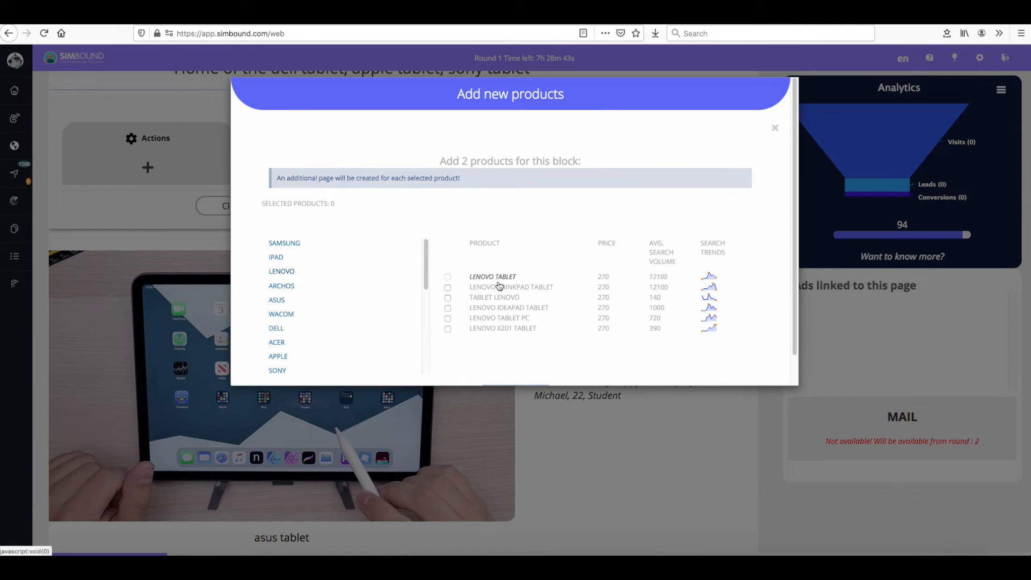
left_click(448, 297)
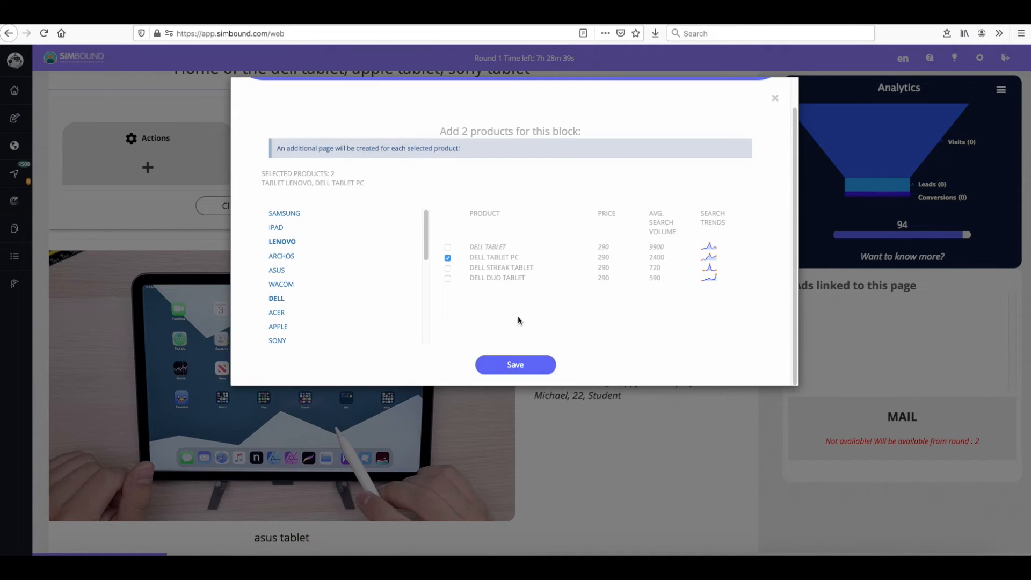
left_click(515, 364)
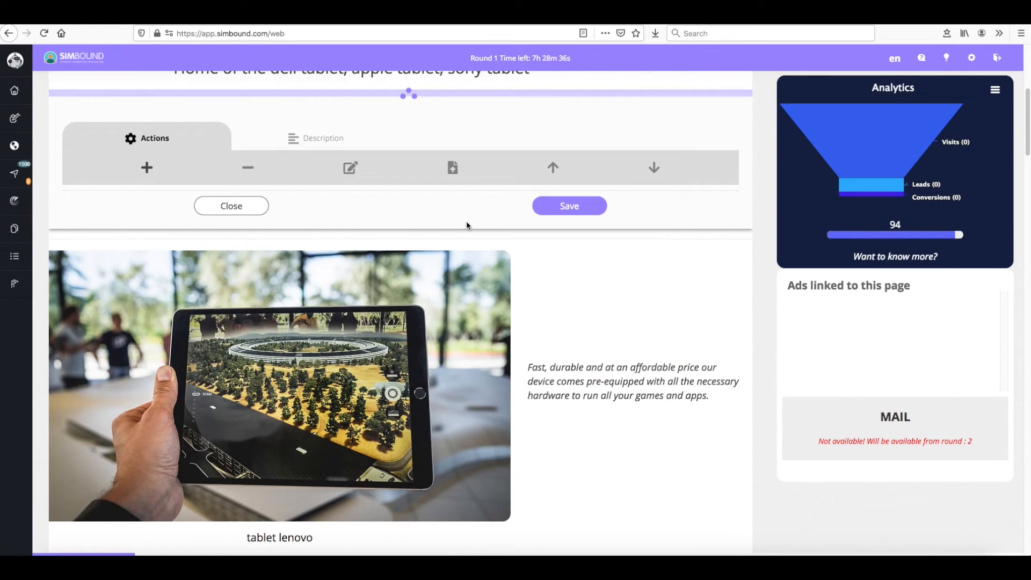
scroll("up", 3)
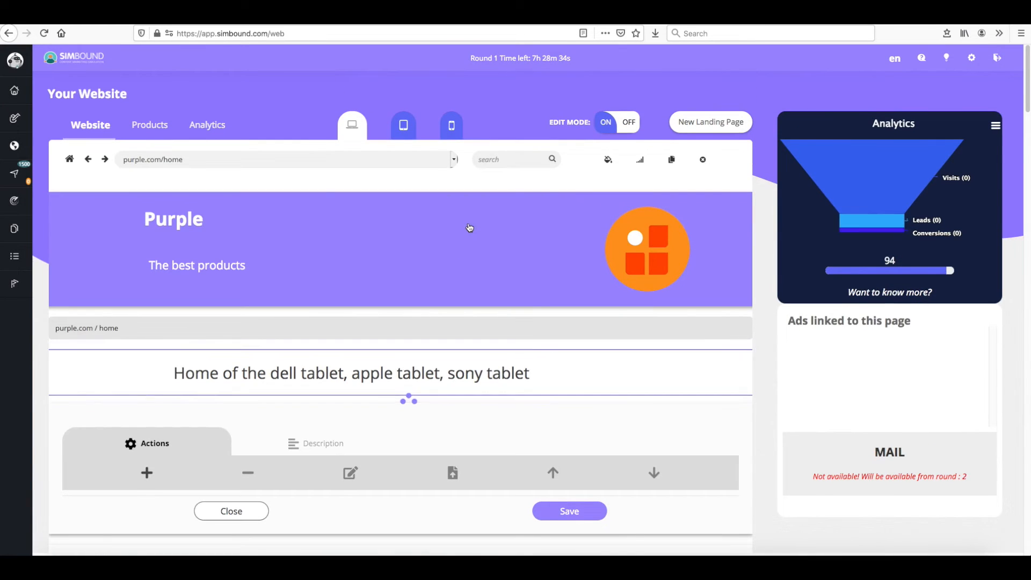
scroll("down", 3)
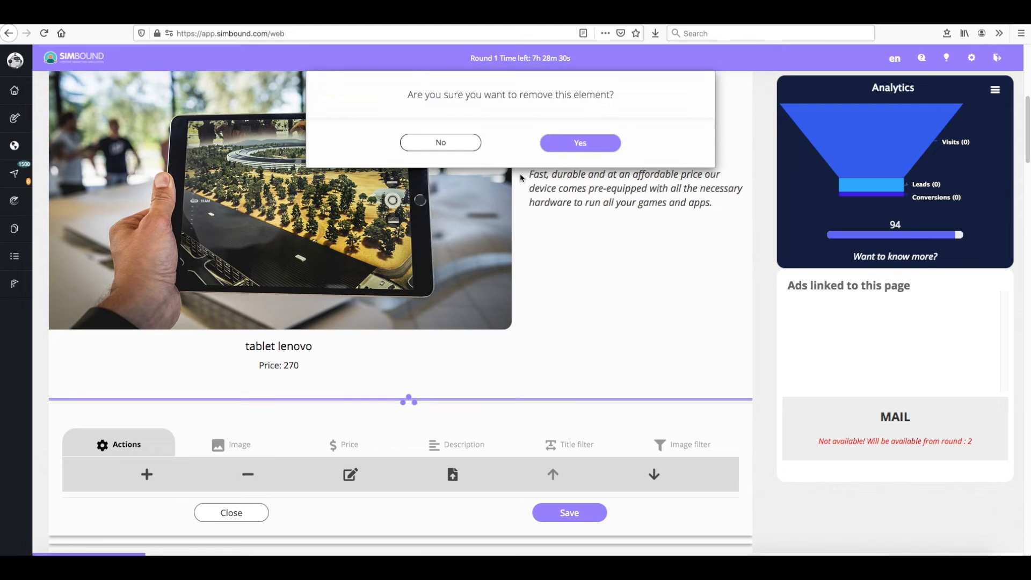
Confirm removal of the tablet lenovo block from the Home page
left_click(579, 143)
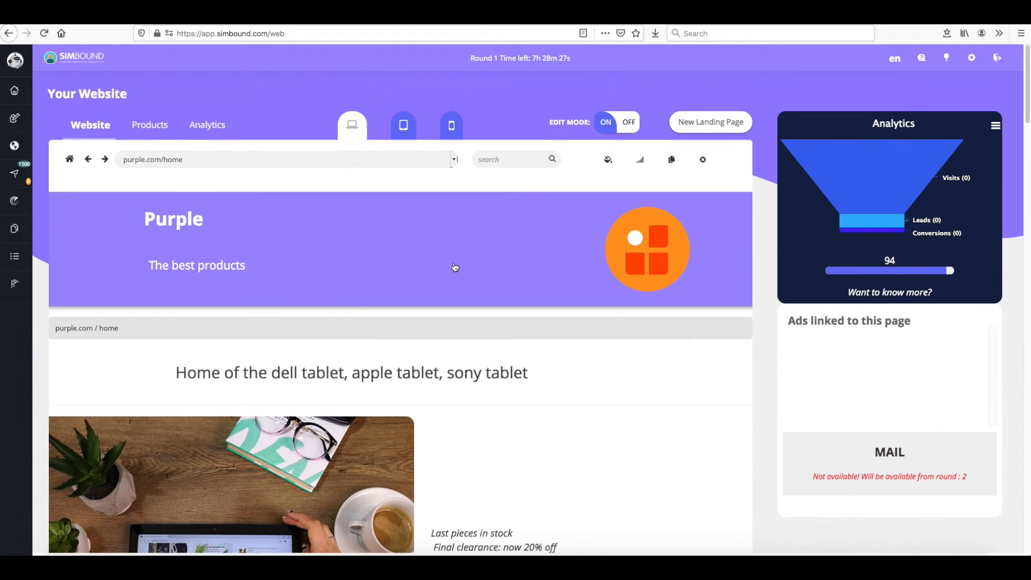
scroll("down", 3)
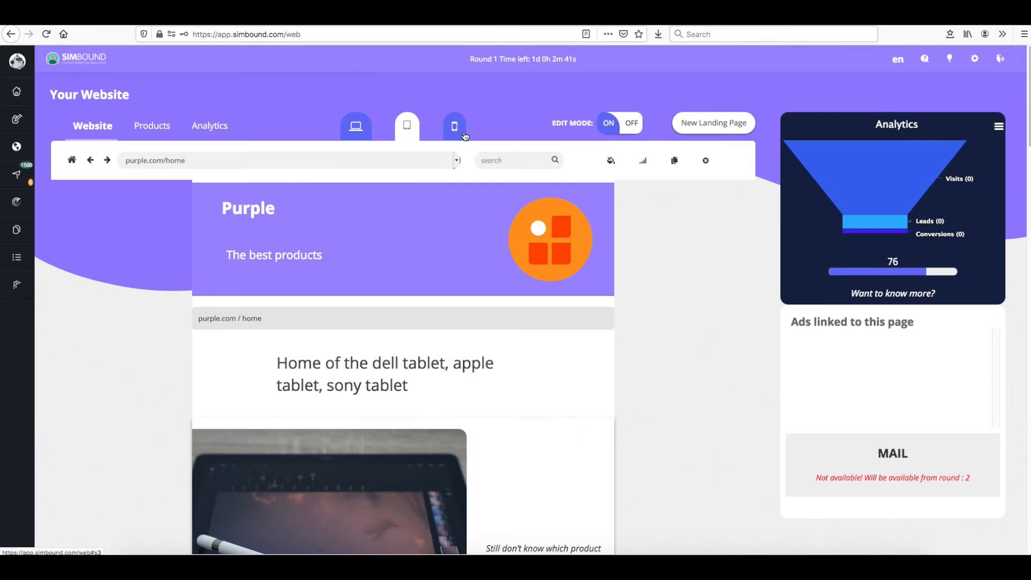
Preview the Home tablets page at phone width, browsing suggested heading texts but keeping the original
left_click(454, 126)
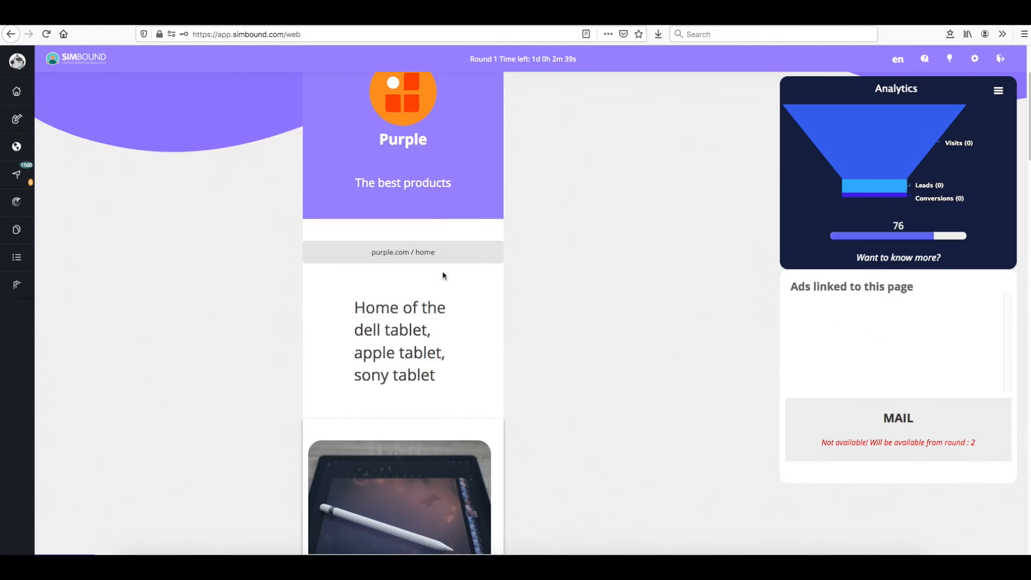
scroll("down", 3)
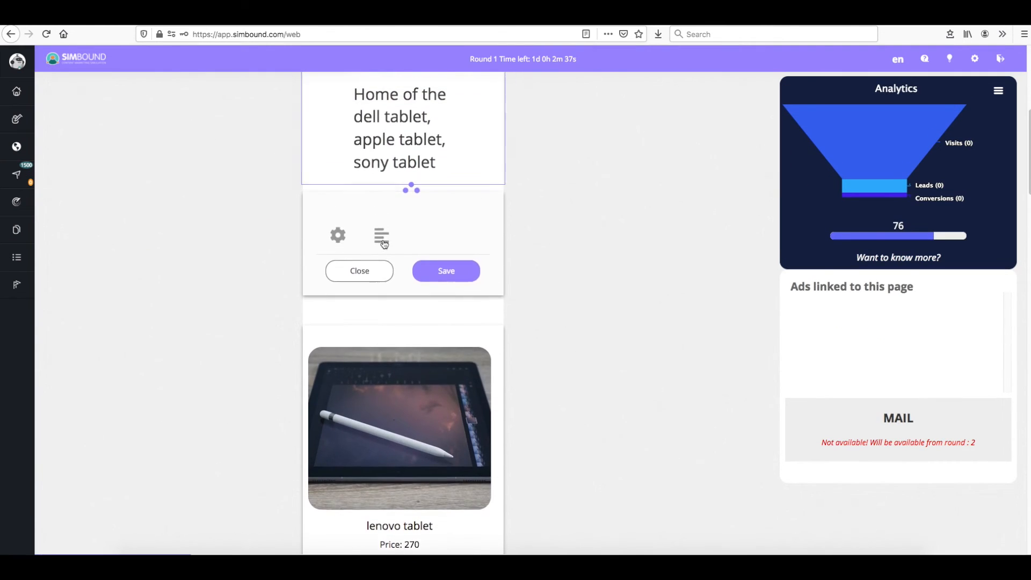
left_click(381, 237)
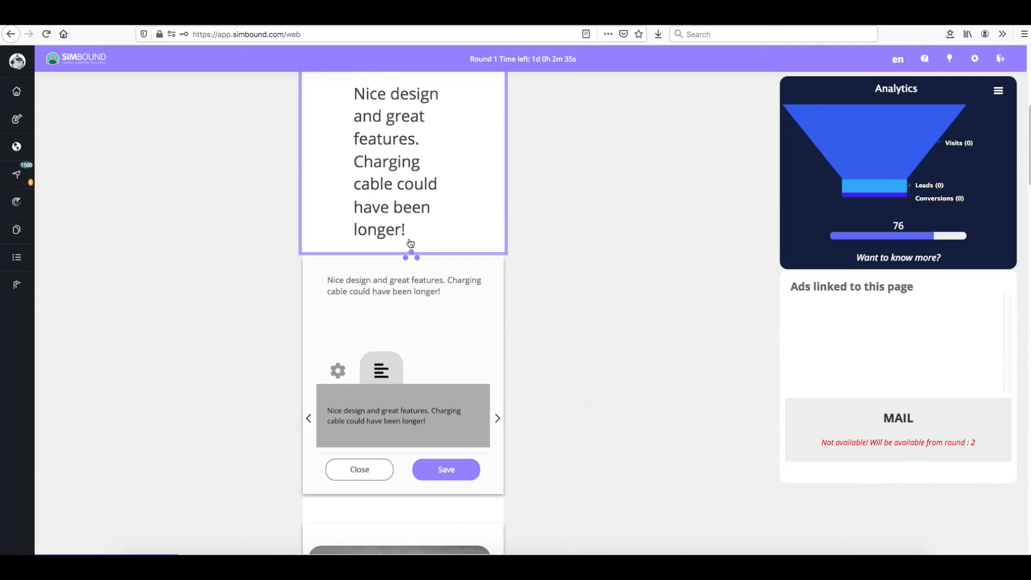
left_click(445, 469)
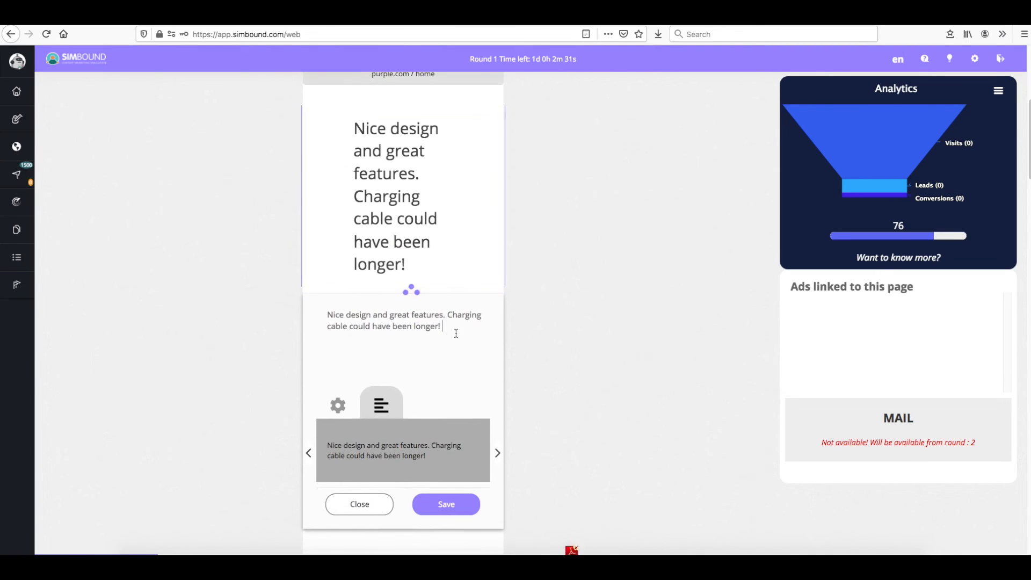
left_click(445, 504)
type("s")
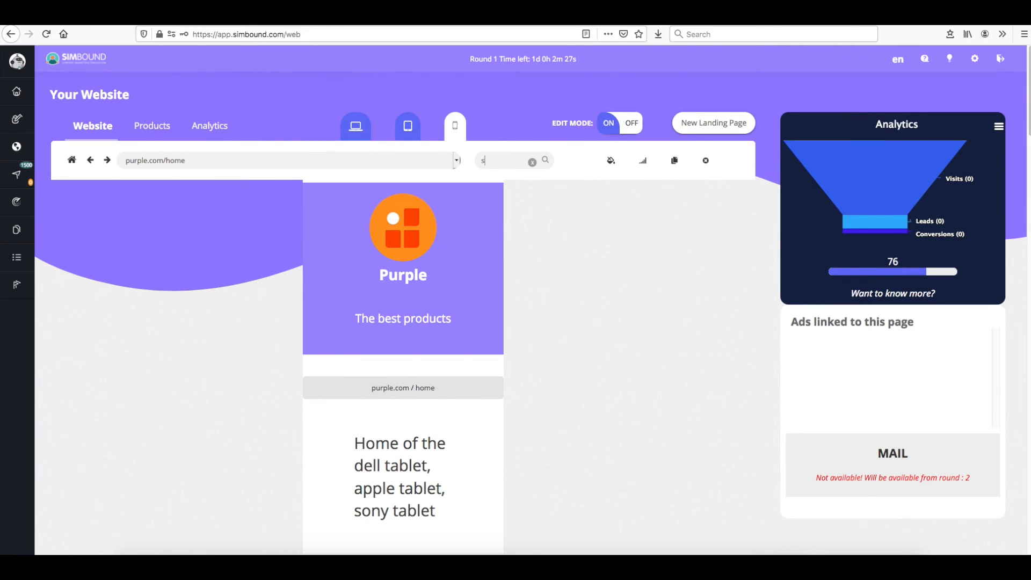
Search for 'sony tablet' and review Orange's orange.com/sony result page
type("ony")
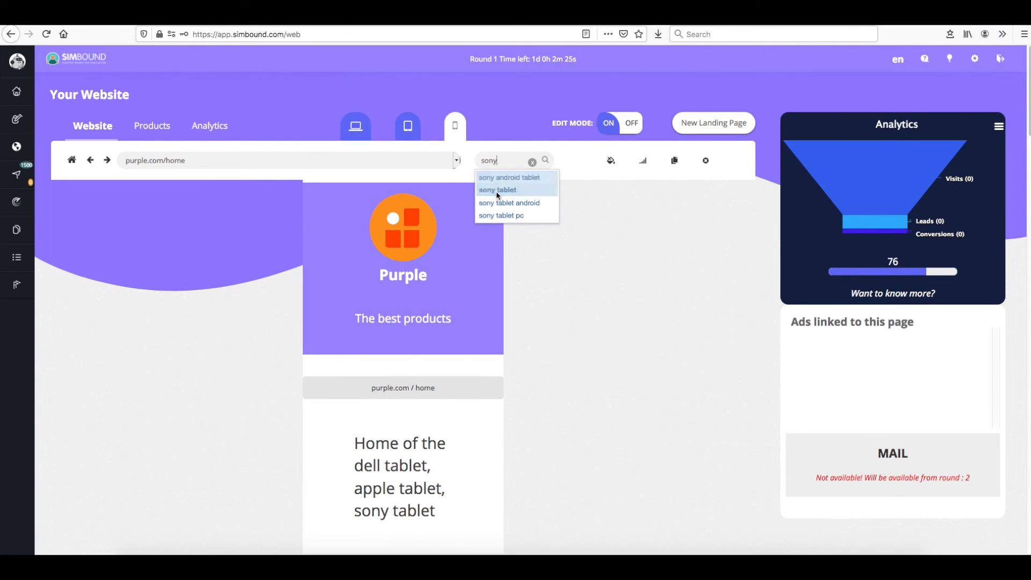
left_click(498, 190)
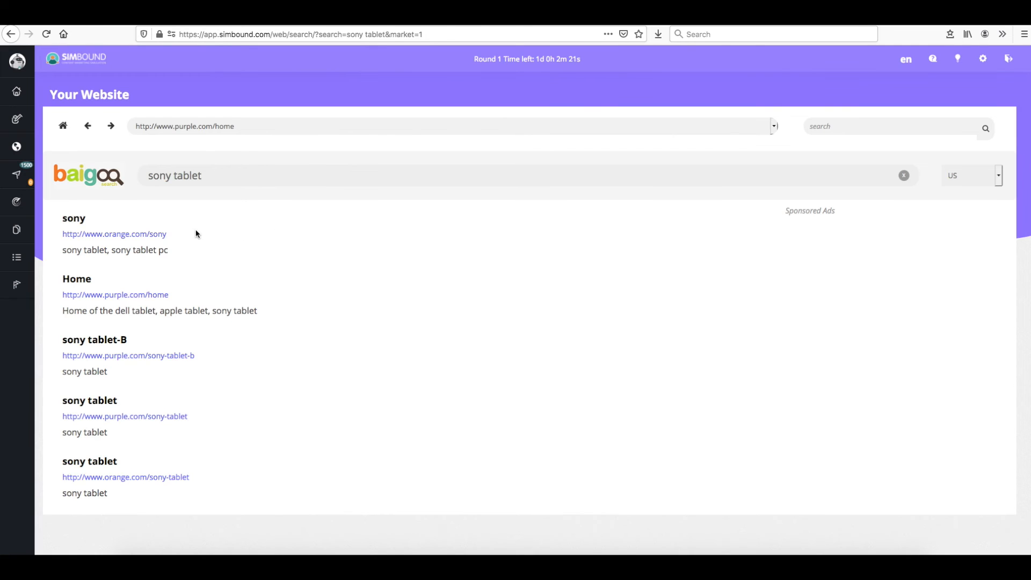
left_click(114, 233)
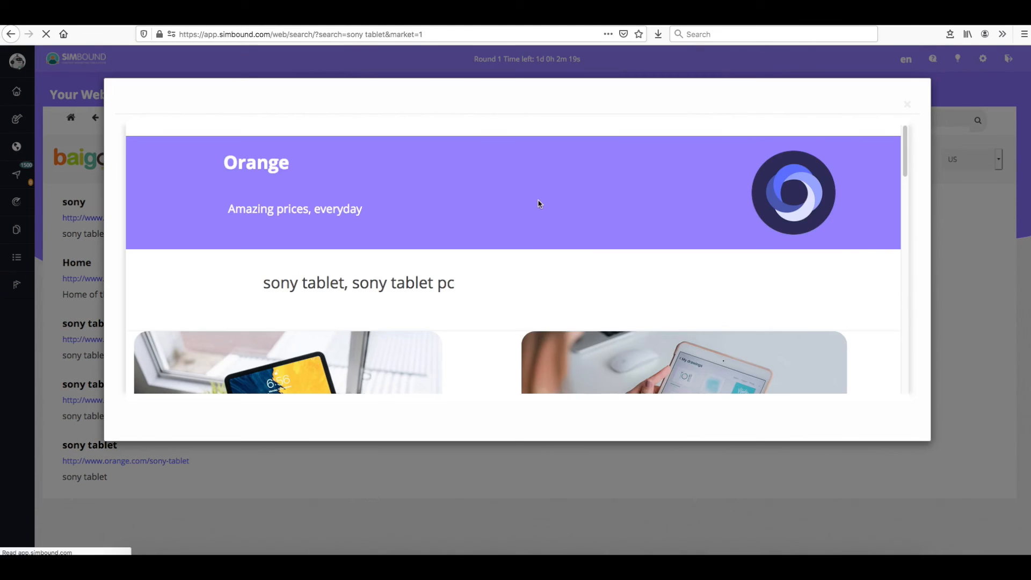
scroll("down", 3)
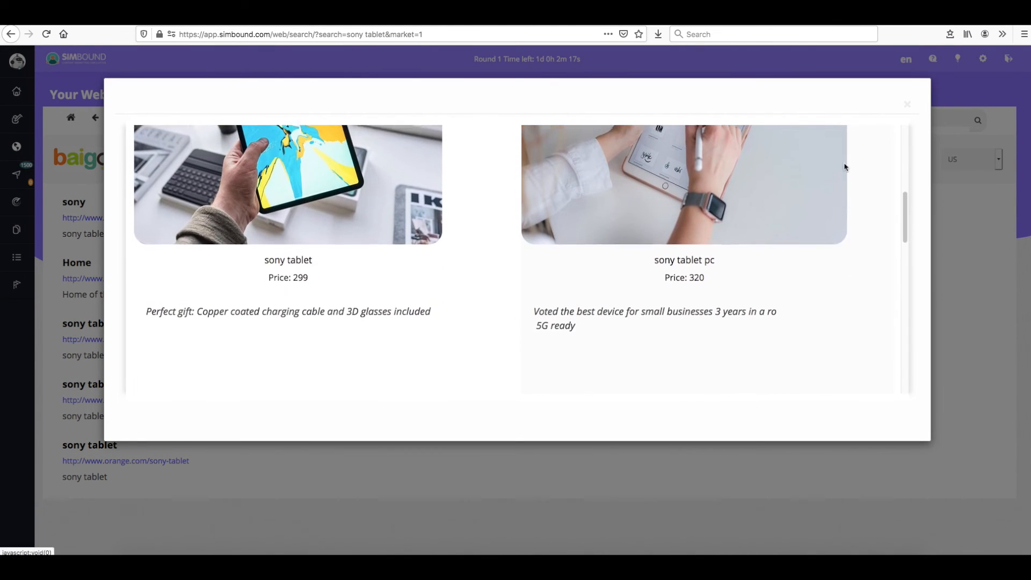
left_click(906, 105)
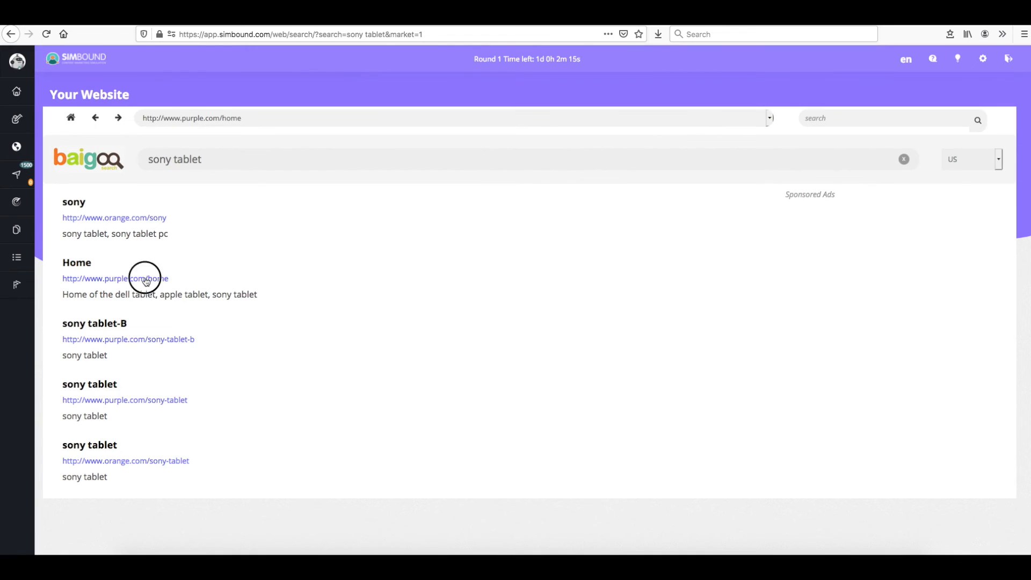
Review the purple.com/home result, then open the US/UK search market choices
left_click(114, 277)
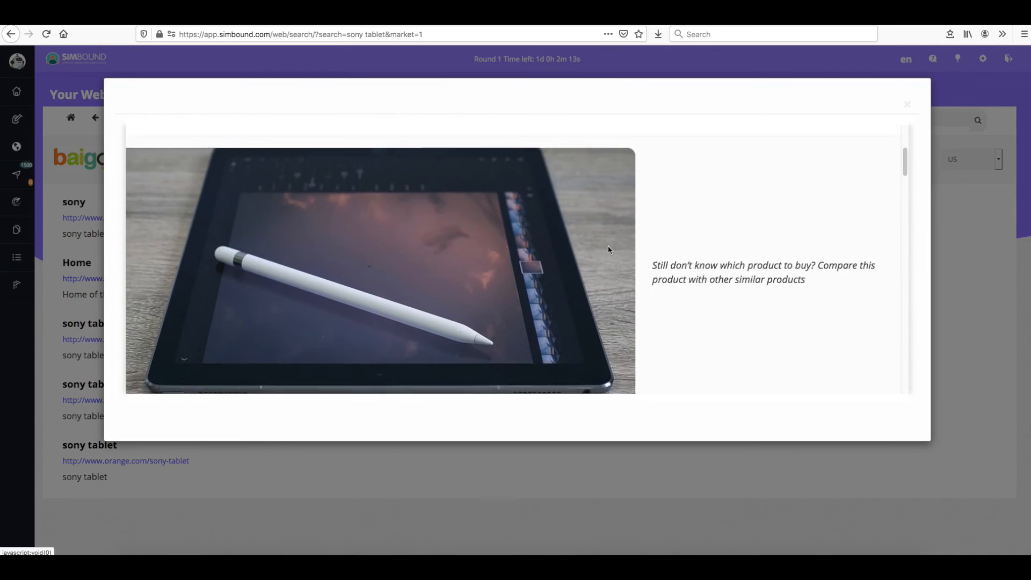
left_click(907, 103)
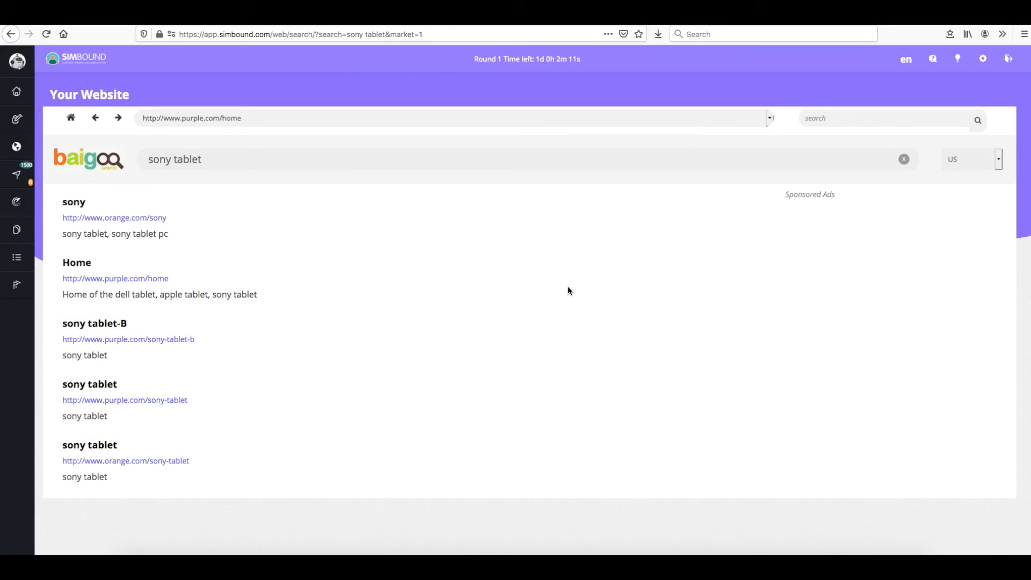
left_click(970, 158)
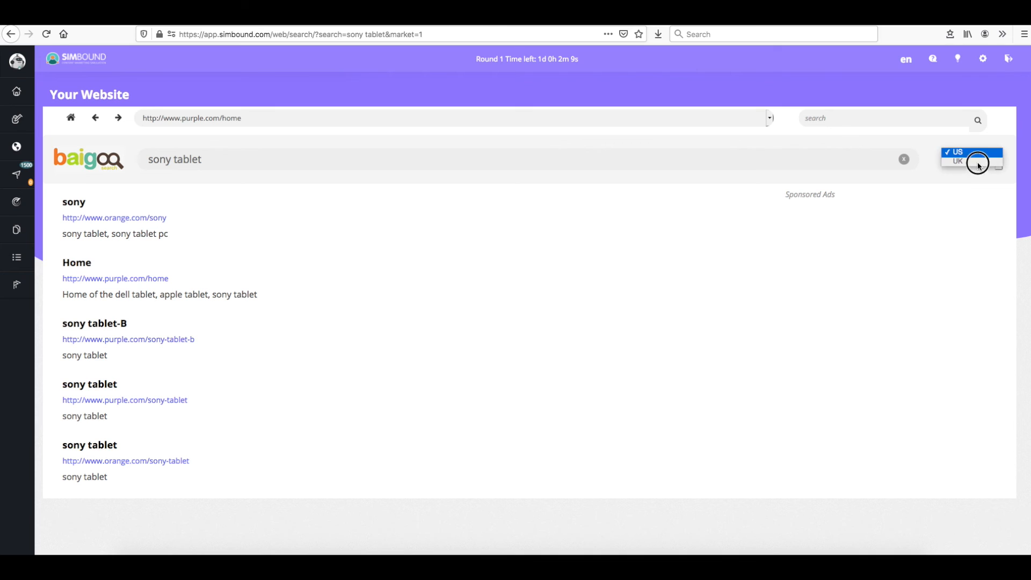